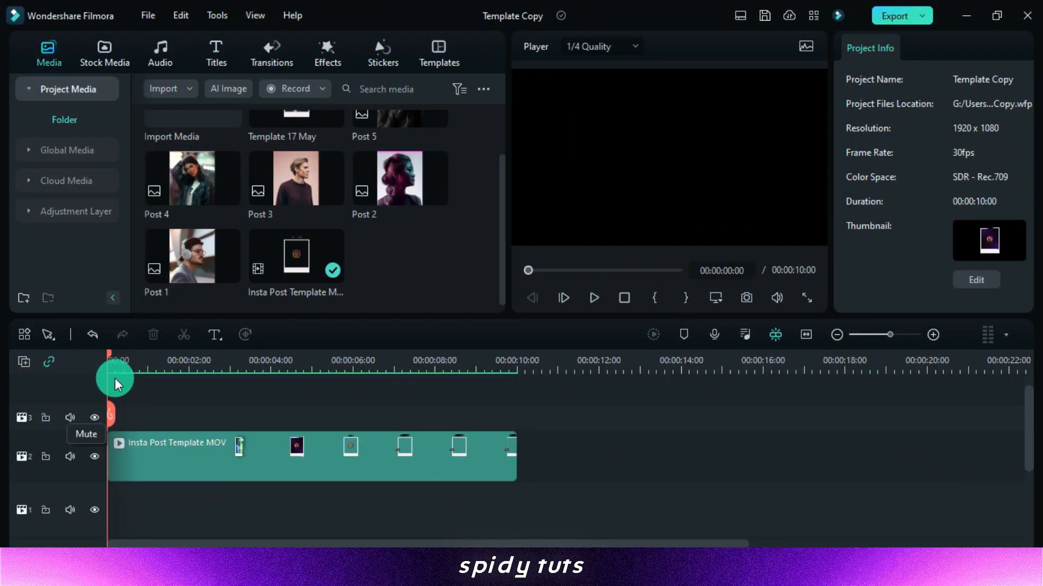
- Scrub the template preview to the point where the polaroid frame is fully shown
{"action": "left_click", "coordinate": [594, 297]}
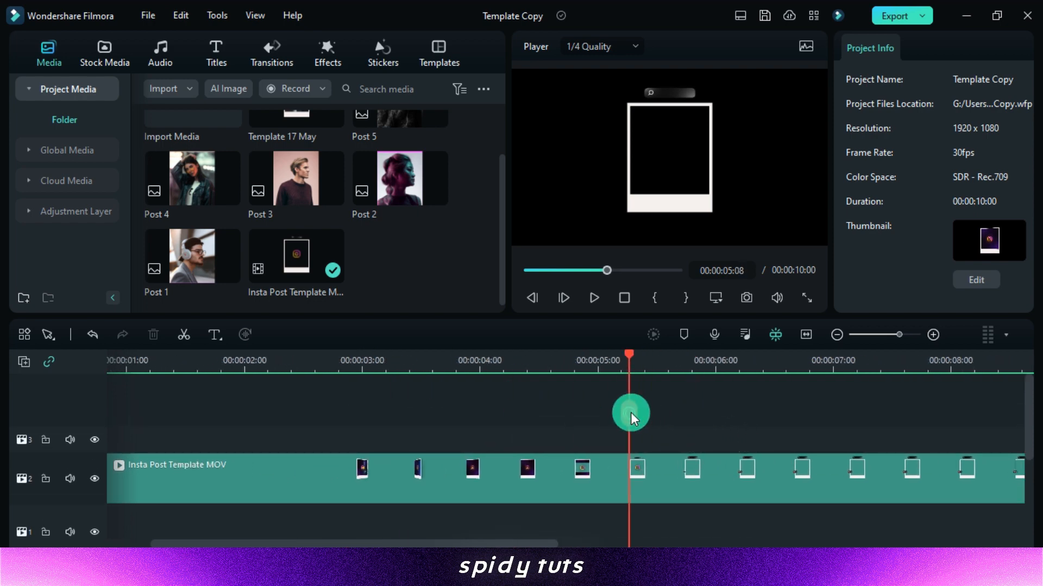
{"action": "left_click_drag", "start_coordinate": [629, 416], "coordinate": [502, 422]}
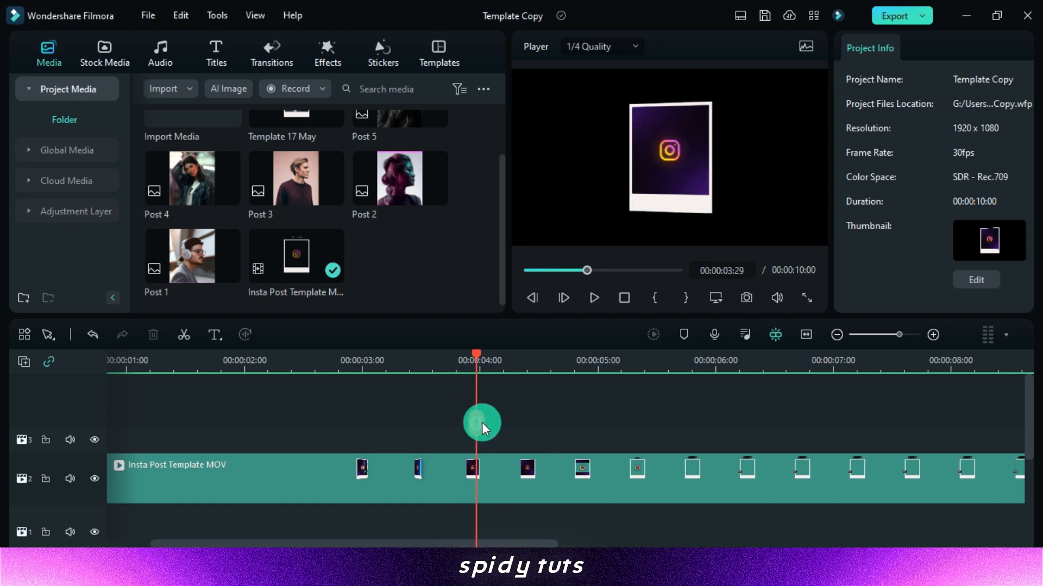
{"action": "left_click_drag", "start_coordinate": [475, 422], "coordinate": [519, 425]}
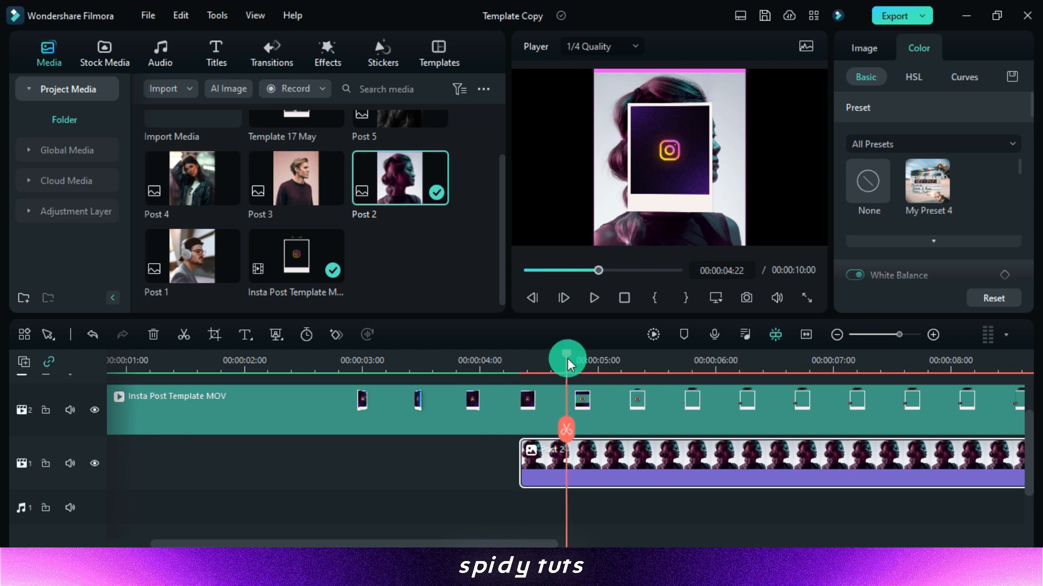
{"action": "left_click_drag", "start_coordinate": [567, 357], "coordinate": [613, 358]}
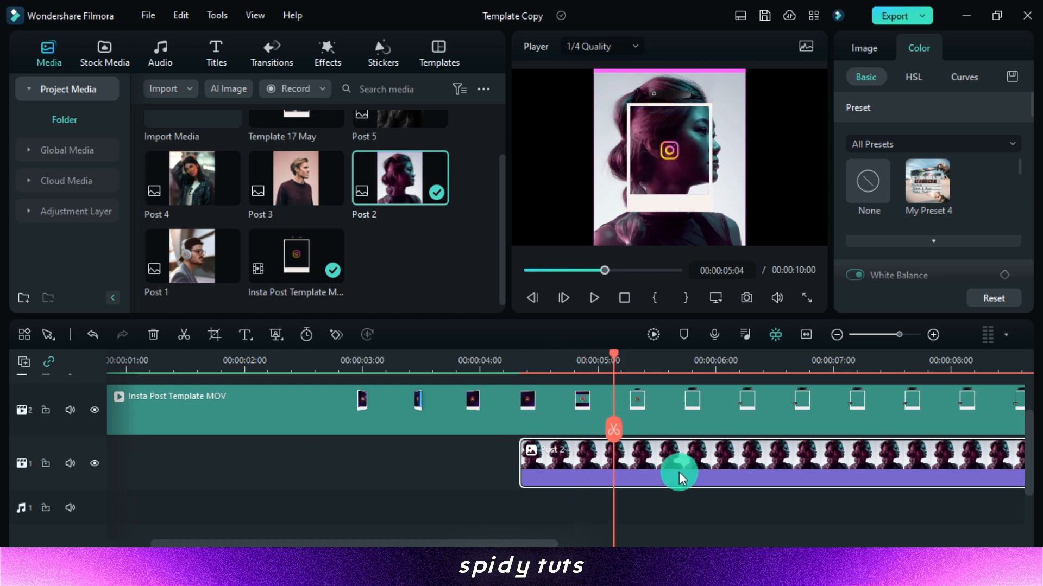
- Scale the Post 2 photo to 54% and shift it down to Y 37 inside the frame
{"action": "left_click", "coordinate": [865, 48]}
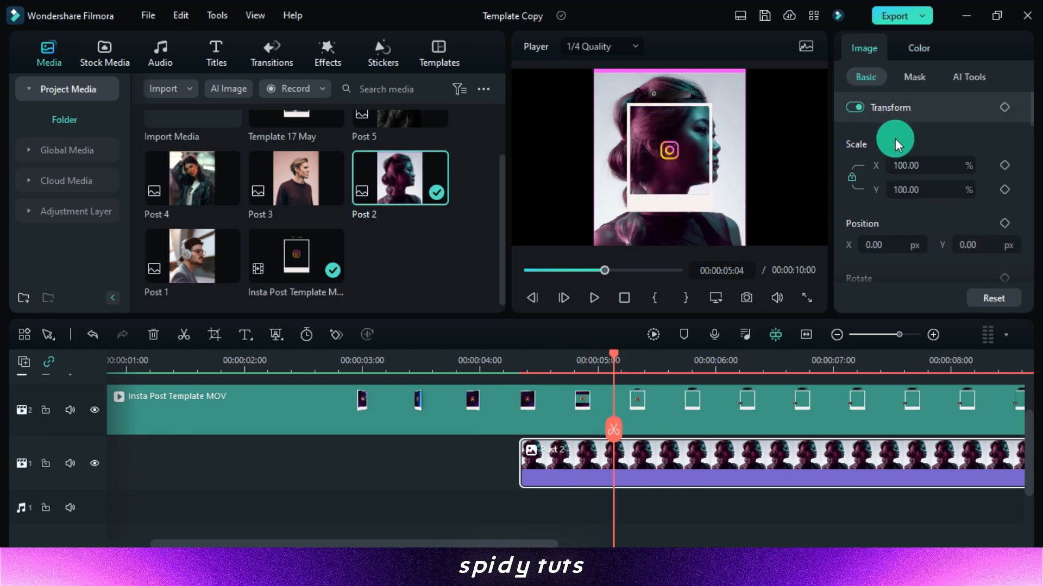
{"action": "left_click_drag", "start_coordinate": [893, 137], "coordinate": [914, 165]}
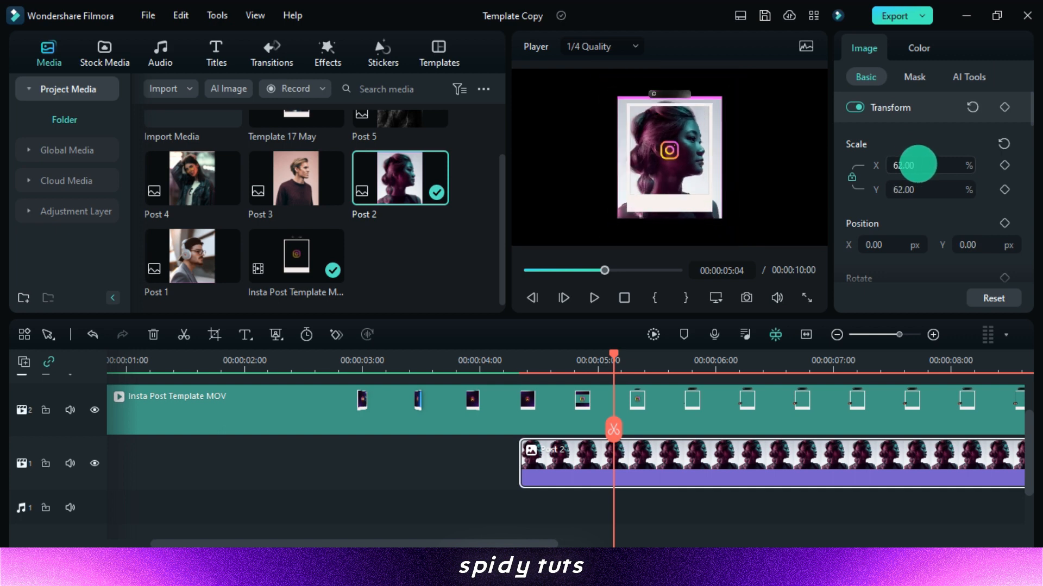
{"action": "left_click", "coordinate": [715, 298]}
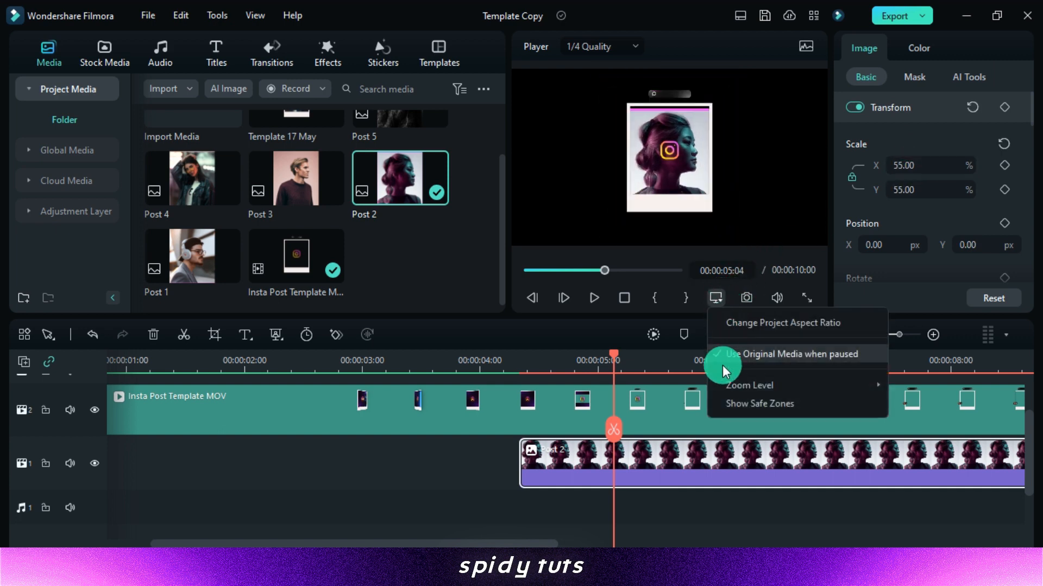
{"action": "left_click", "coordinate": [791, 354]}
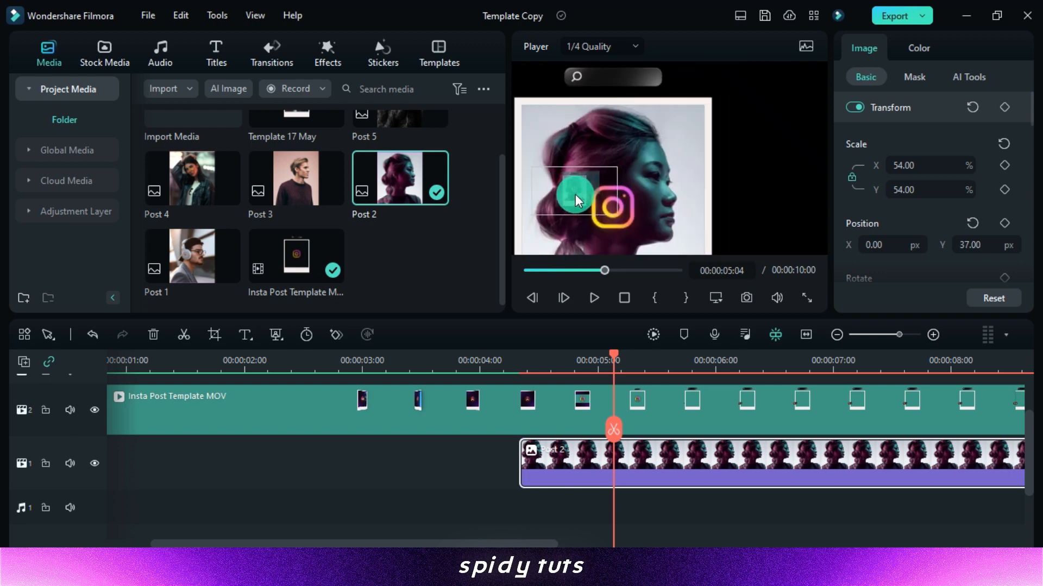
{"action": "left_click", "coordinate": [715, 298]}
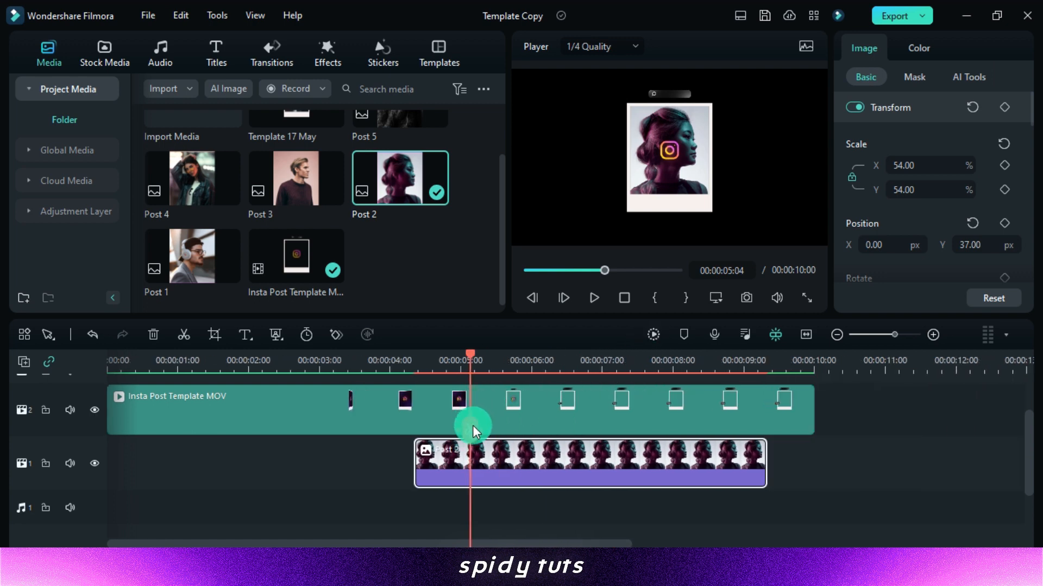
- Split the Post 2 clip at 6 s and 8 s and replace the later parts with Post 1 and Post 4
{"action": "left_click", "coordinate": [534, 405]}
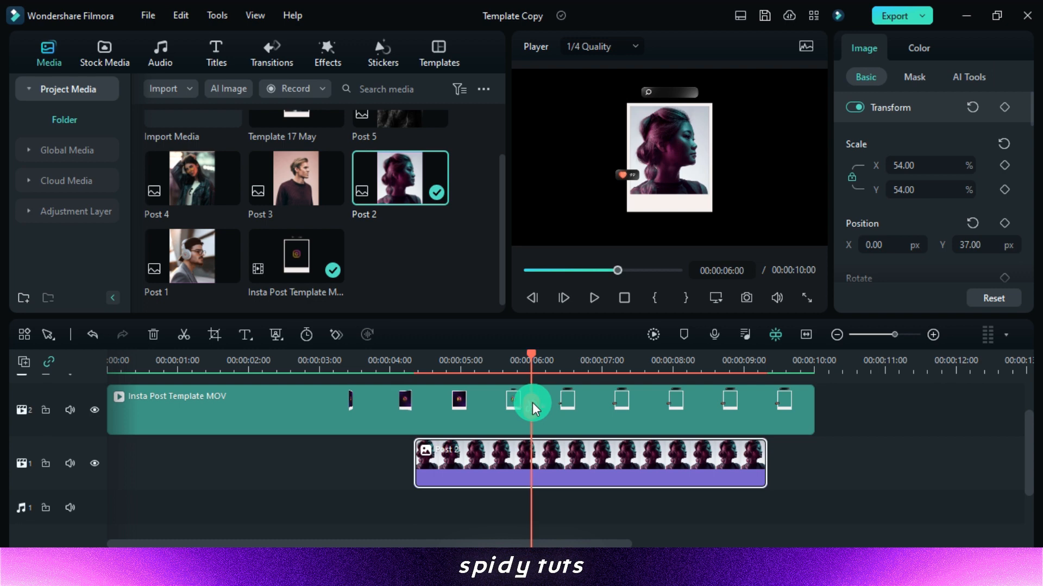
{"action": "left_click_drag", "start_coordinate": [766, 464], "coordinate": [791, 450]}
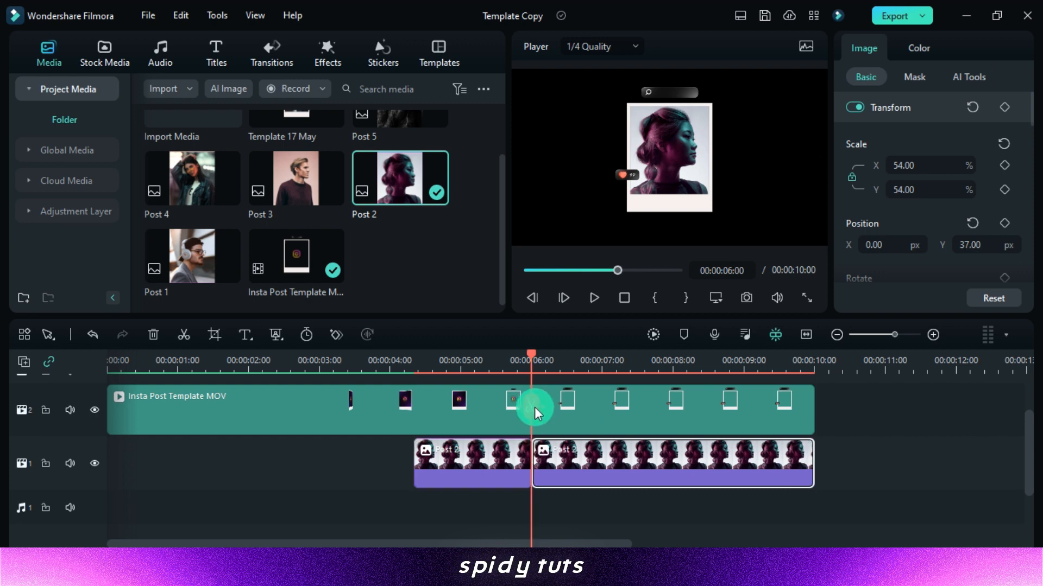
{"action": "left_click_drag", "start_coordinate": [532, 354], "coordinate": [671, 354]}
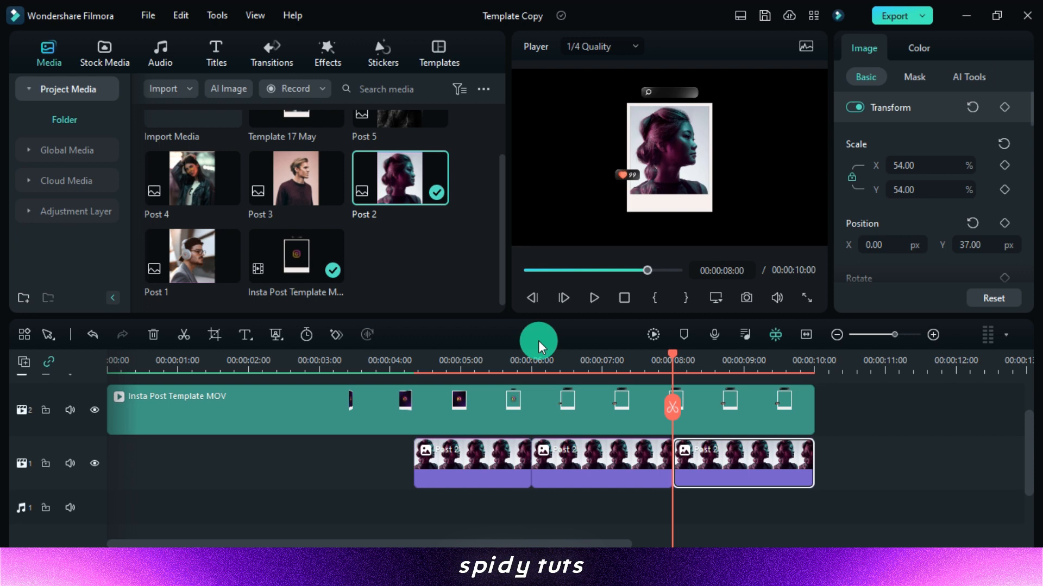
{"action": "mouse_move", "coordinate": [599, 393]}
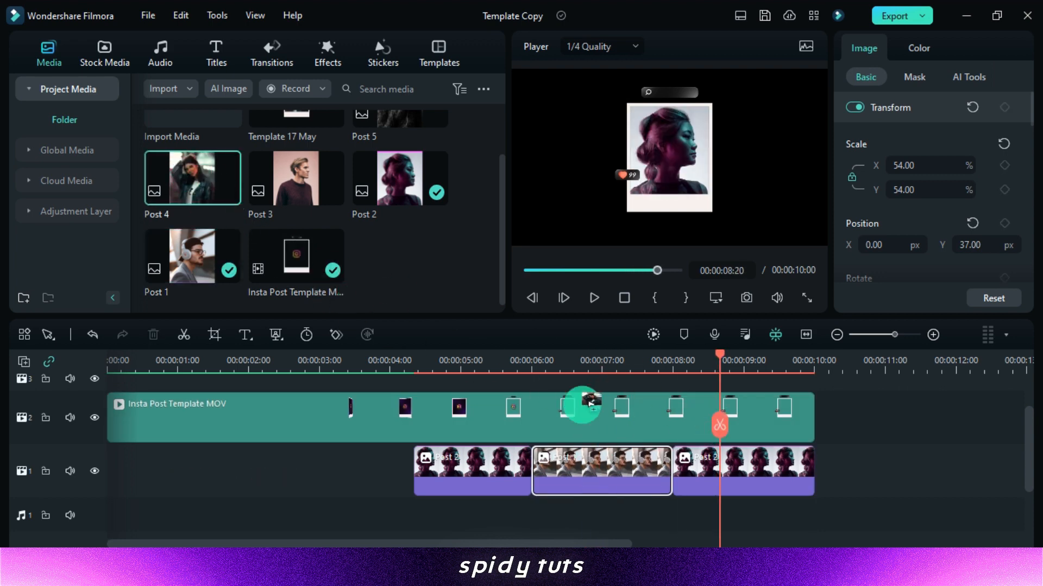
{"action": "left_click", "coordinate": [744, 470]}
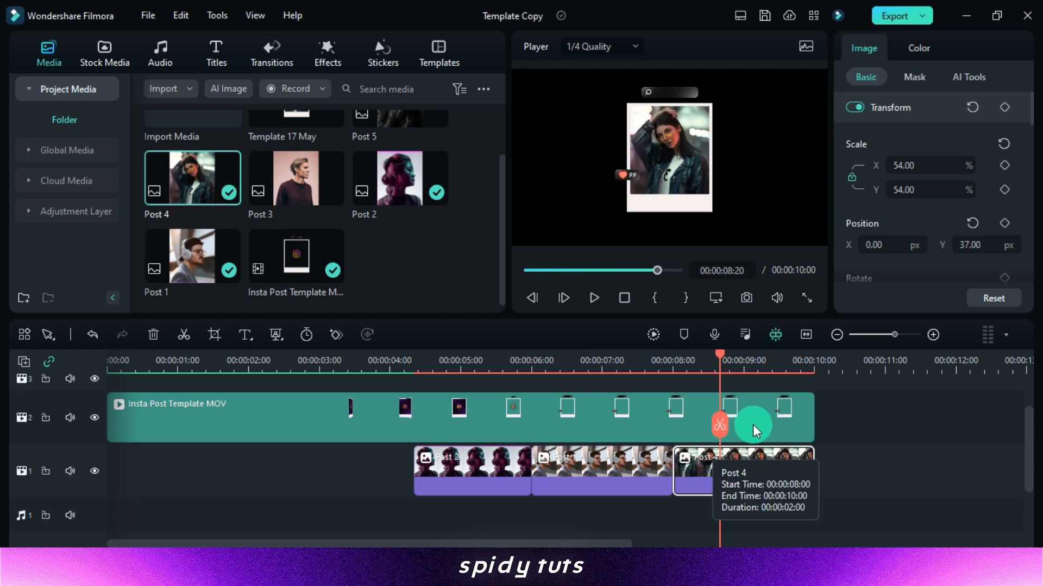
{"action": "left_click", "coordinate": [499, 430]}
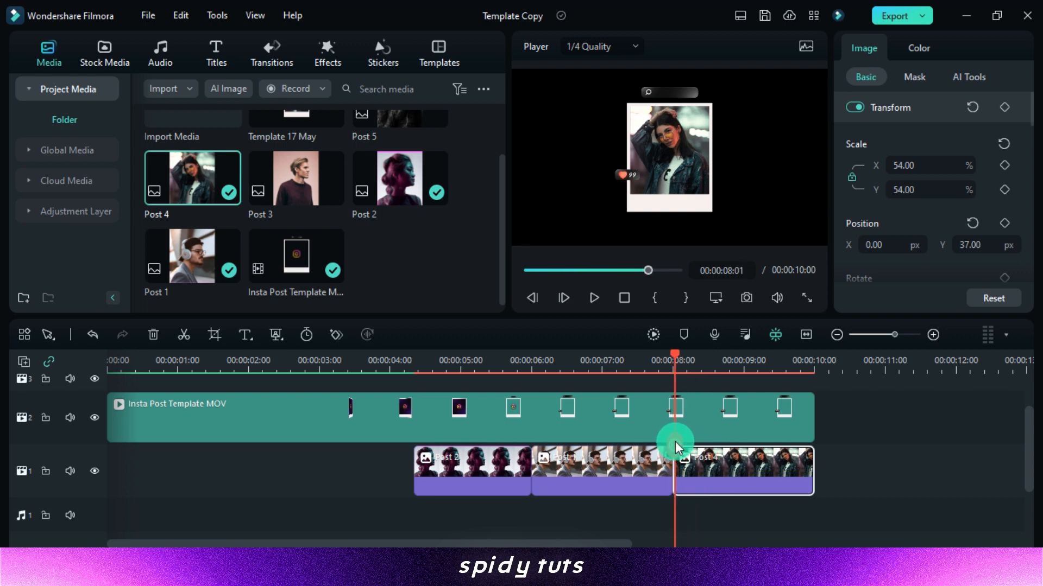
- Split the template at 8 s, slow its last part to 0.5x and stretch Post 4 to the 12-second end
{"action": "left_click", "coordinate": [745, 417]}
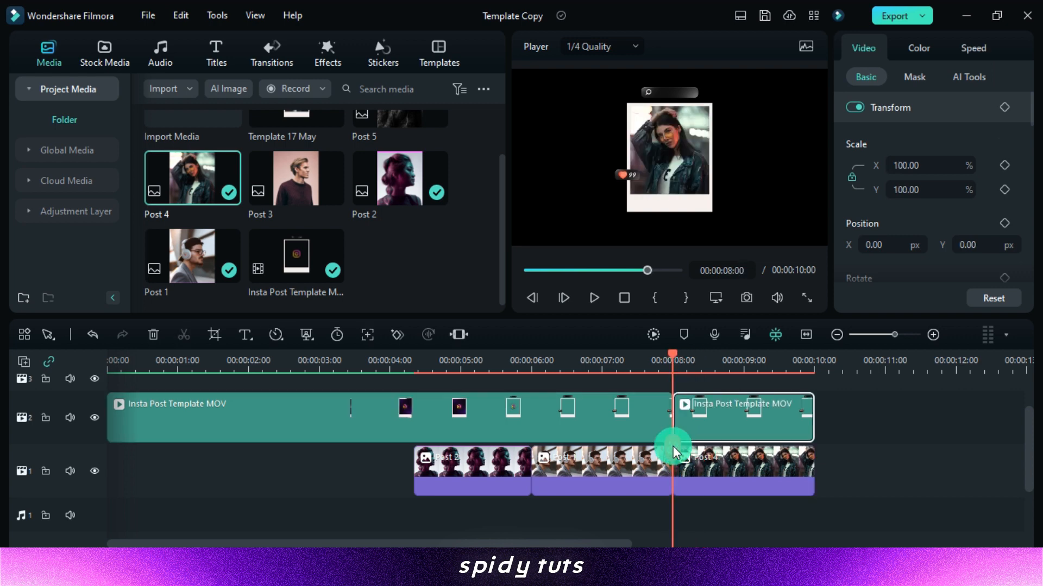
{"action": "left_click", "coordinate": [276, 334]}
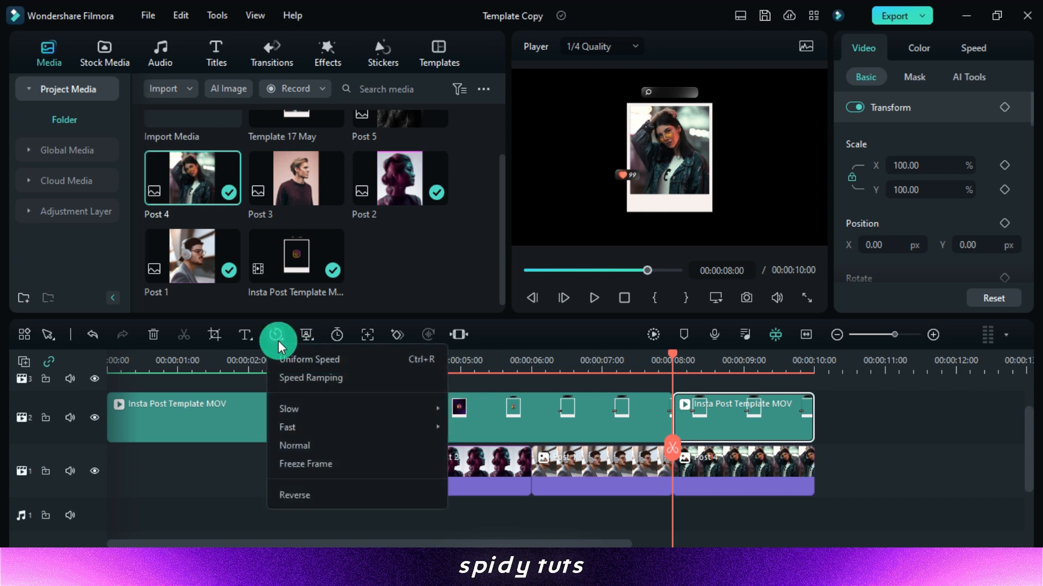
{"action": "mouse_move", "coordinate": [289, 409]}
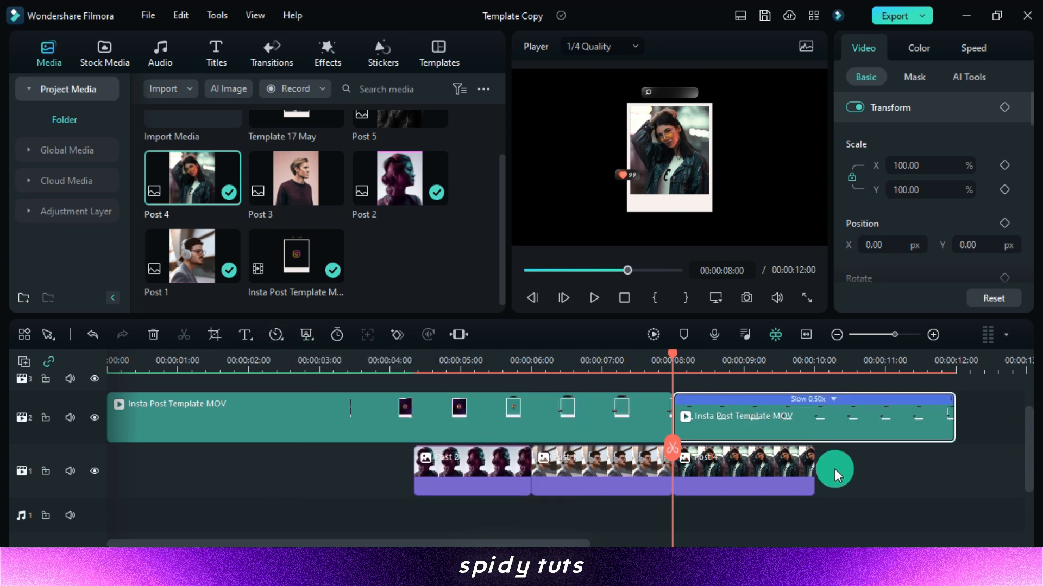
{"action": "left_click_drag", "start_coordinate": [834, 470], "coordinate": [888, 469]}
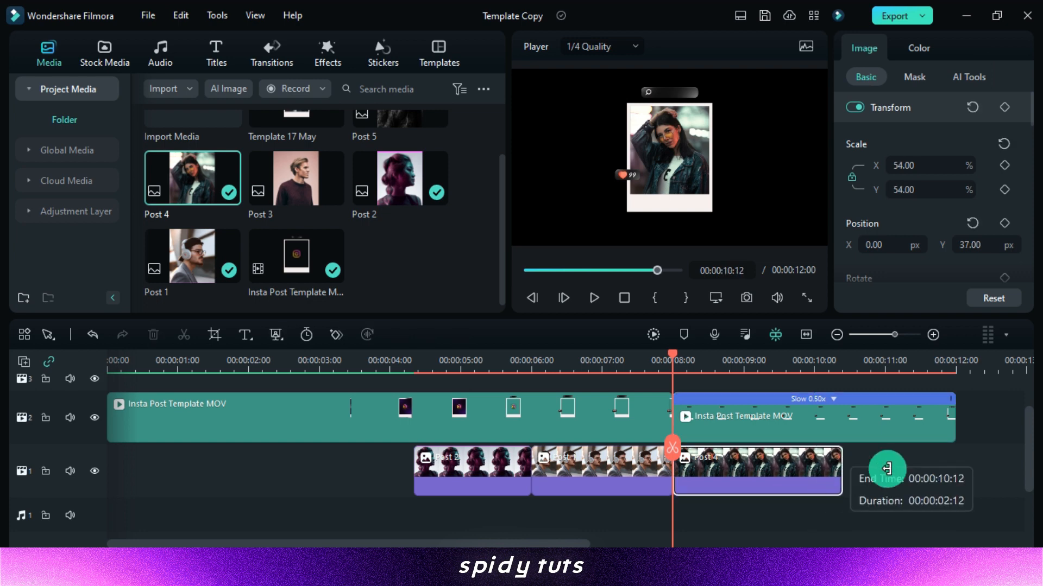
{"action": "left_click_drag", "start_coordinate": [671, 470], "coordinate": [815, 471]}
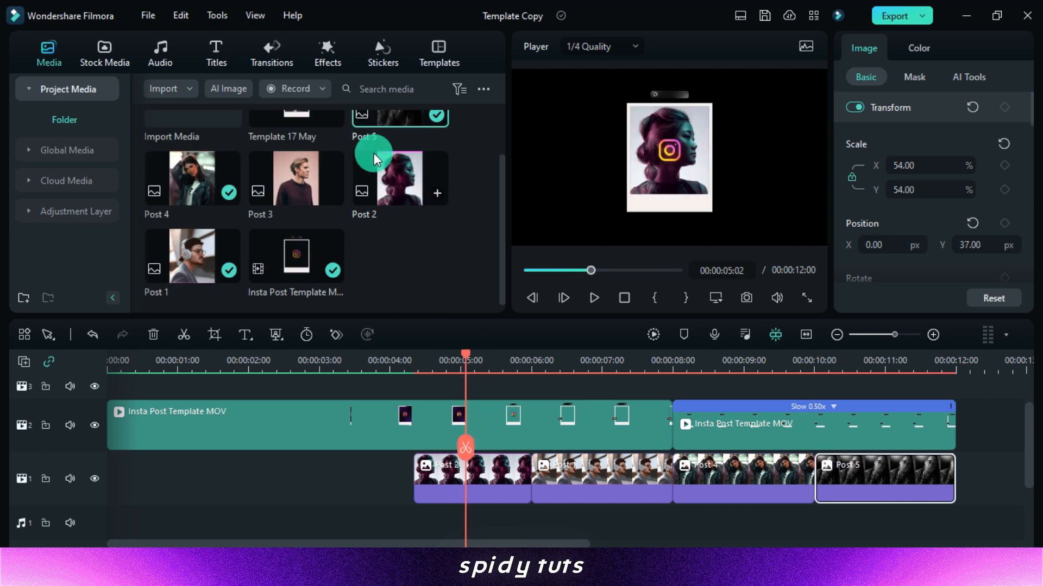
- Place the Wedding Ive Pack transition at the first photo junction and paste it onto the others
{"action": "left_click", "coordinate": [272, 51]}
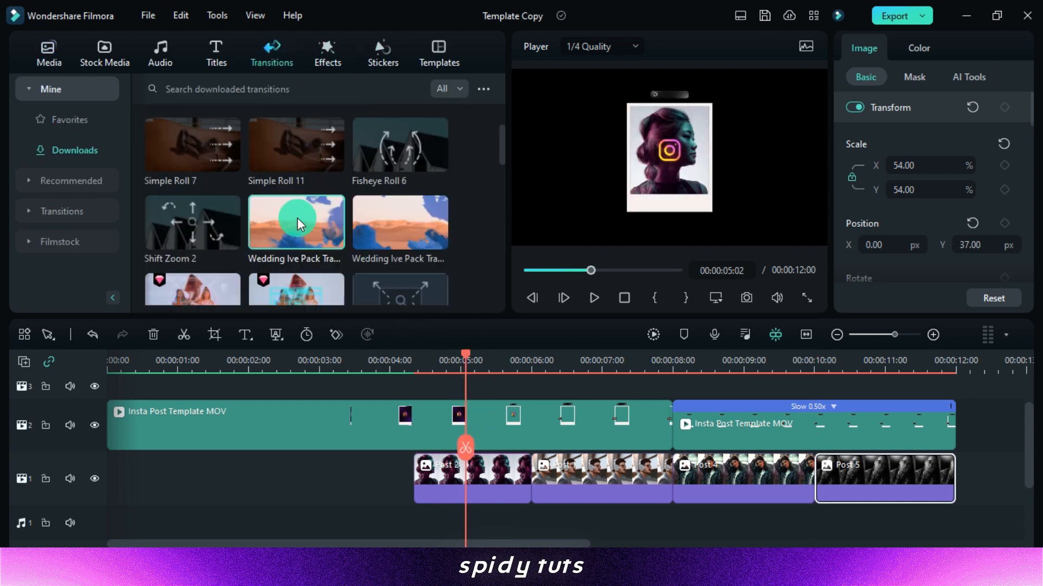
{"action": "left_click_drag", "start_coordinate": [296, 223], "coordinate": [526, 458]}
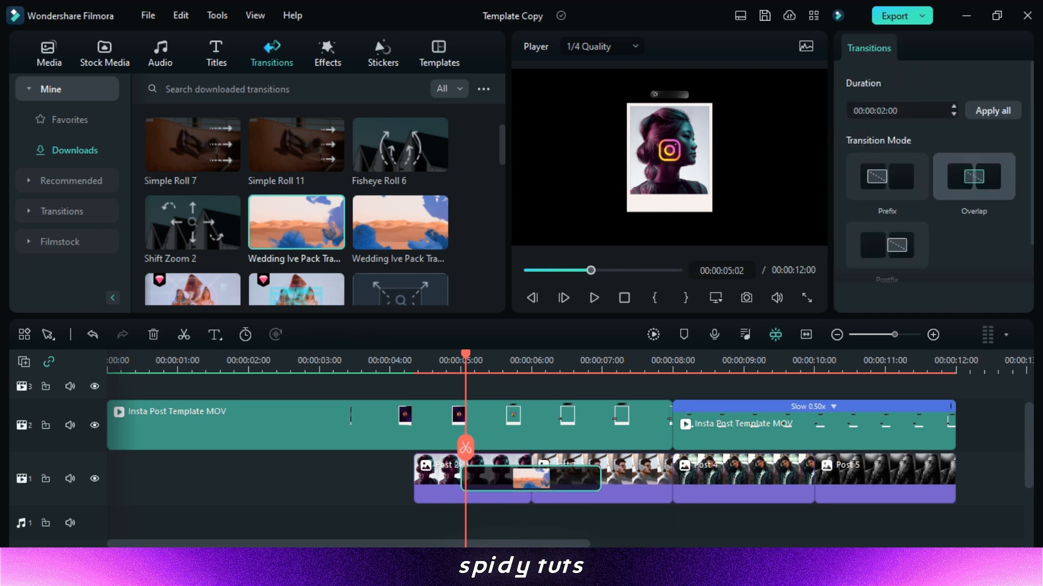
{"action": "left_click", "coordinate": [904, 111]}
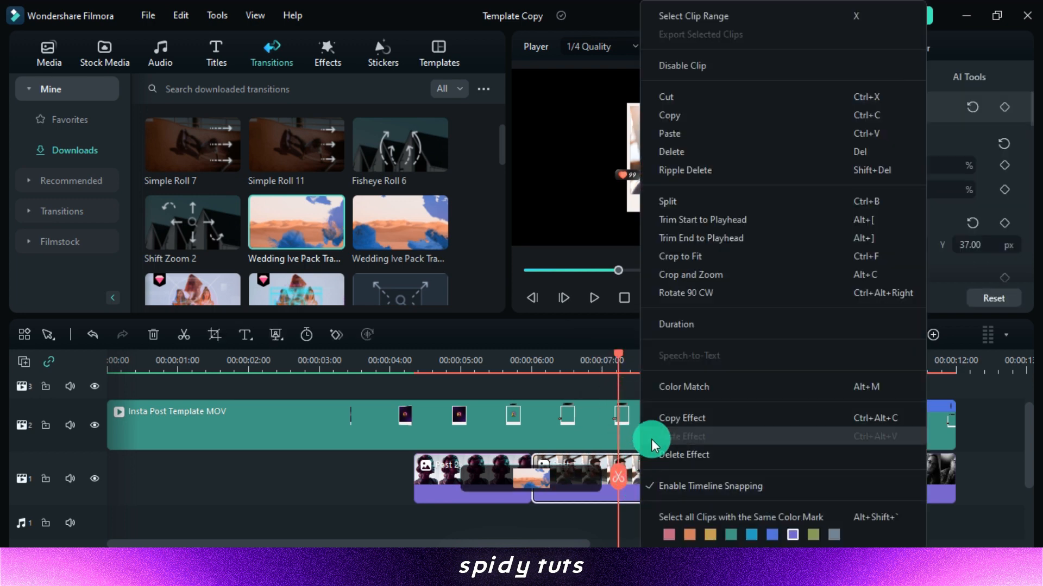
{"action": "mouse_move", "coordinate": [761, 134]}
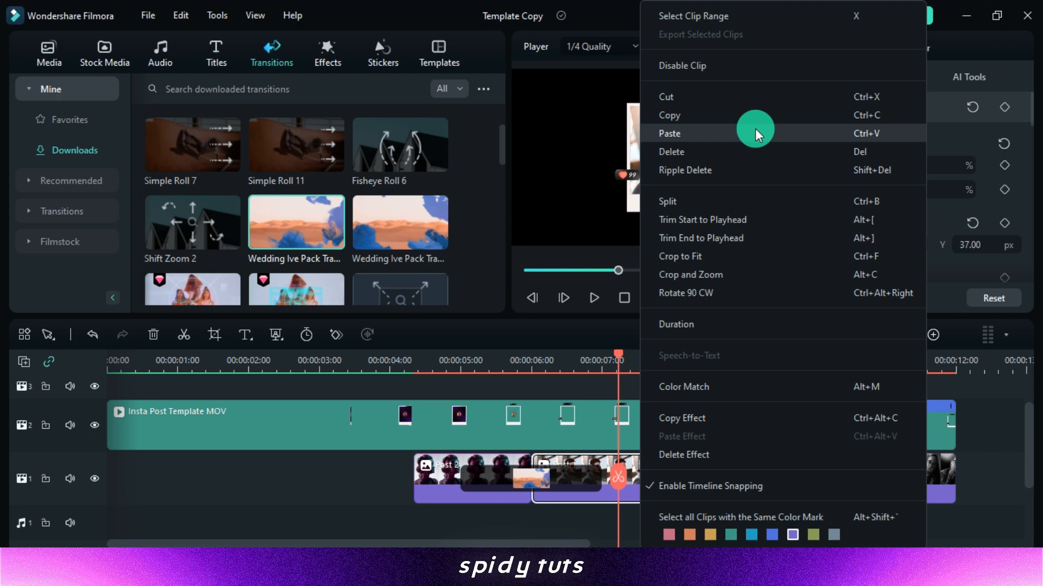
{"action": "left_click", "coordinate": [668, 133]}
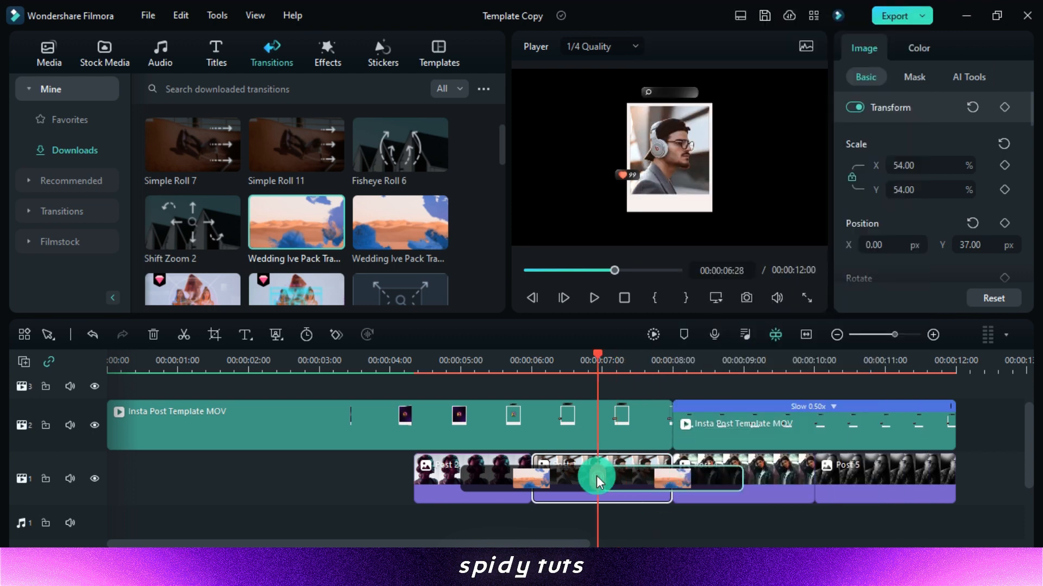
{"action": "left_click_drag", "start_coordinate": [597, 482], "coordinate": [629, 489]}
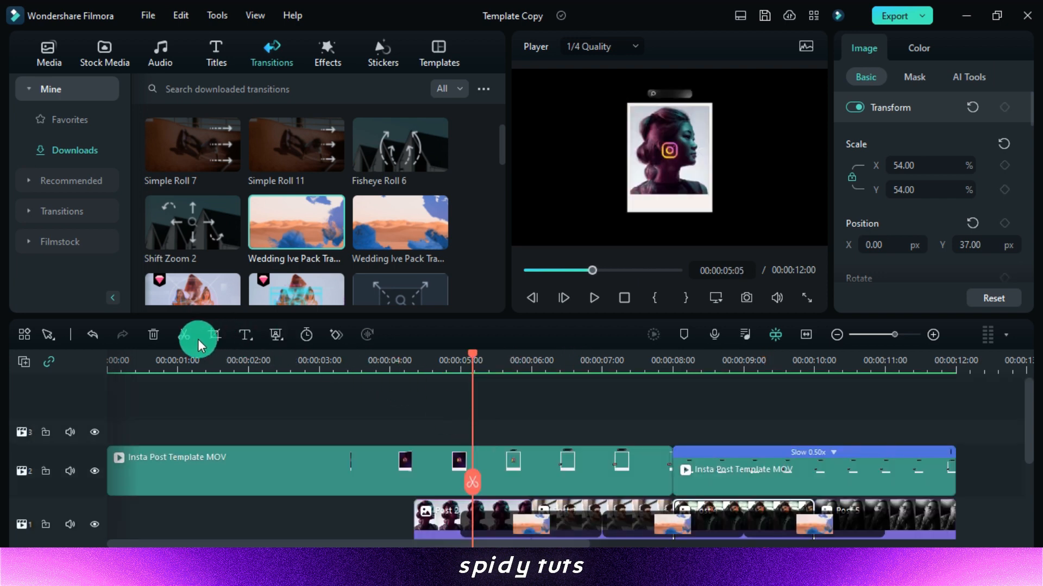
- Add a plain Quick Text title clip at the playhead and select it for editing
{"action": "left_click", "coordinate": [48, 49]}
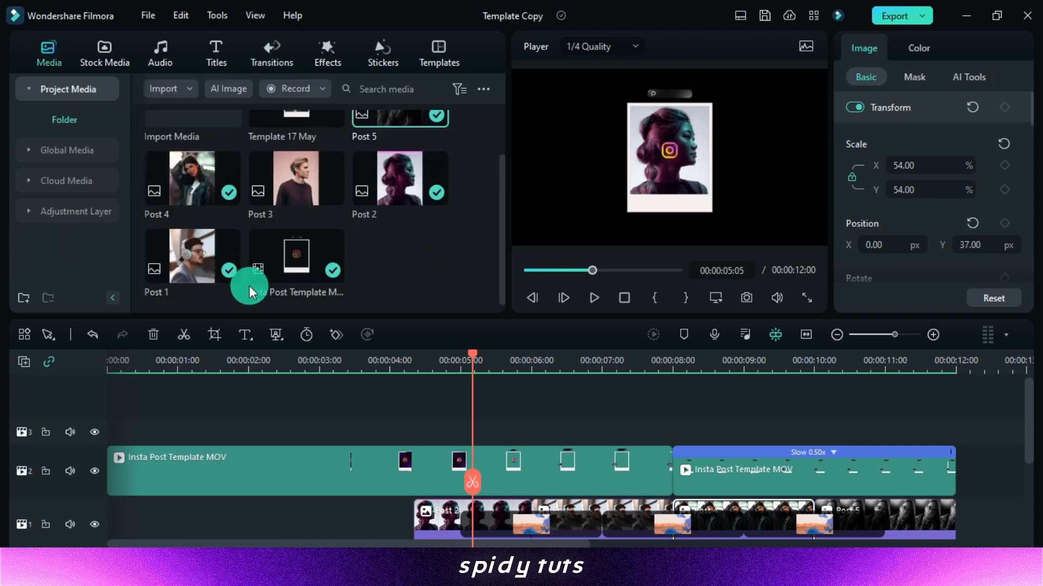
{"action": "left_click", "coordinate": [246, 334]}
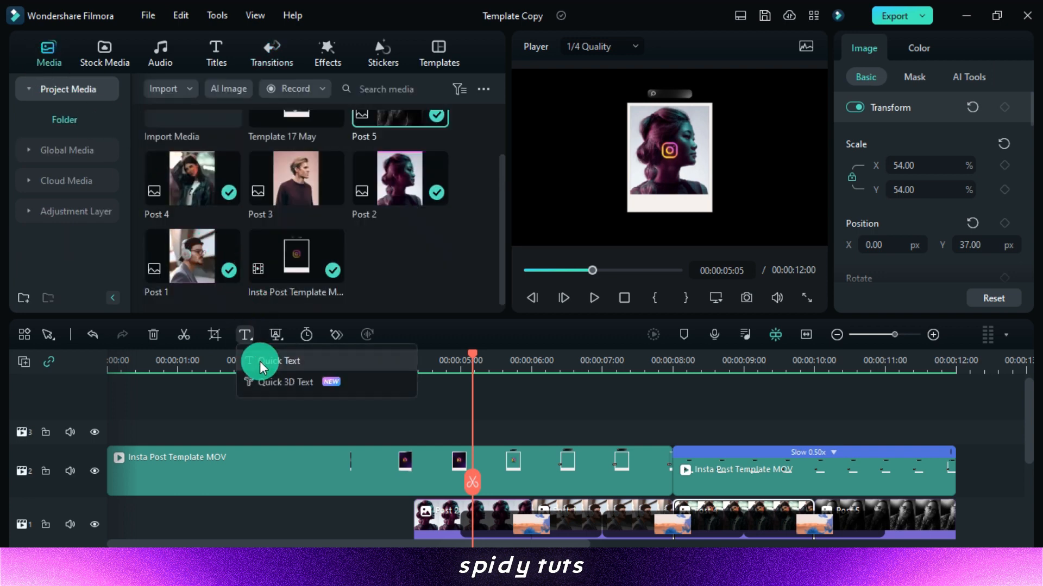
{"action": "left_click", "coordinate": [277, 362]}
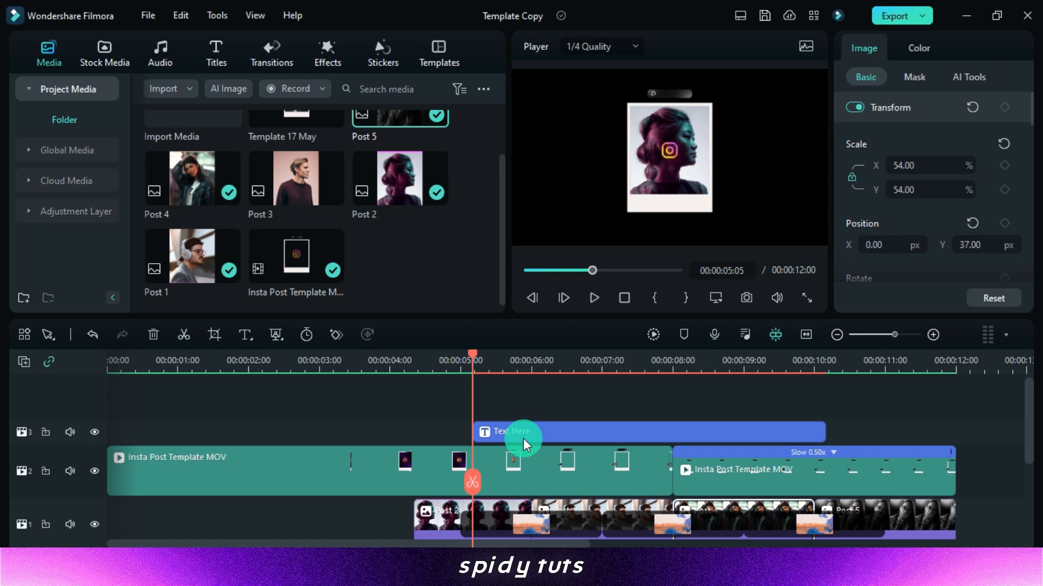
{"action": "left_click", "coordinate": [918, 48]}
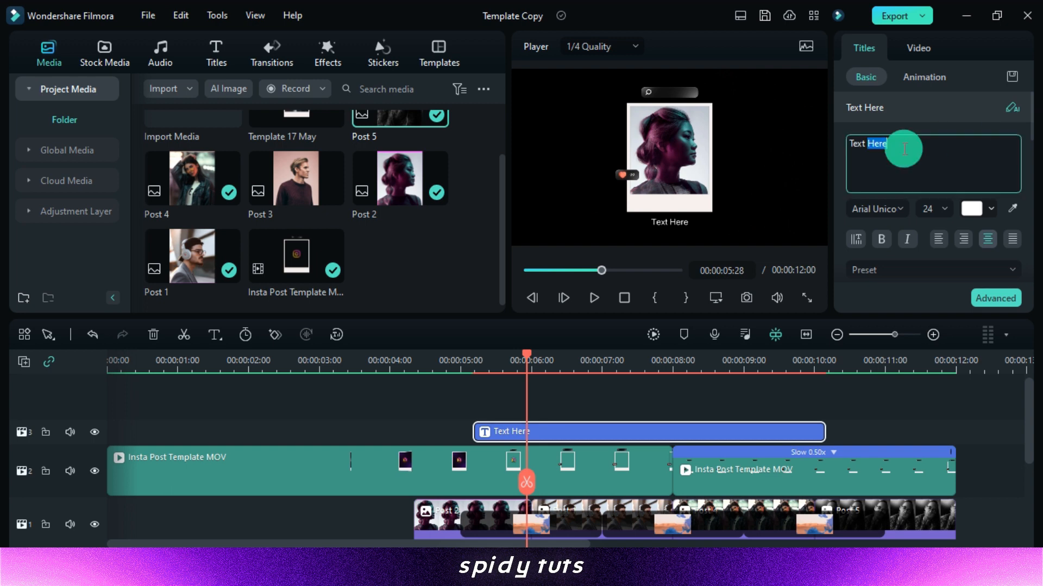
{"action": "type", "text": "@u"}
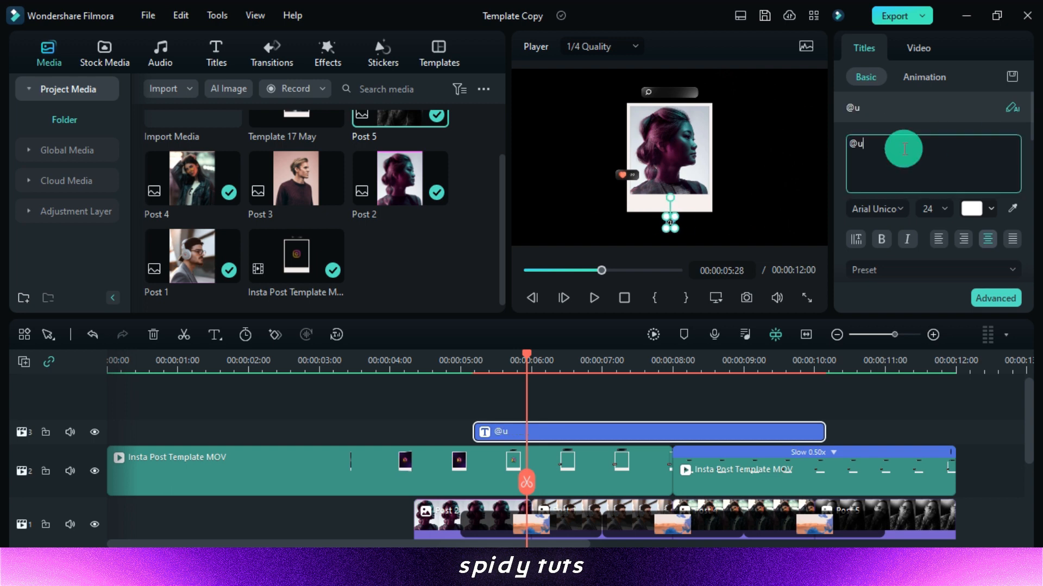
{"action": "type", "text": "sername"}
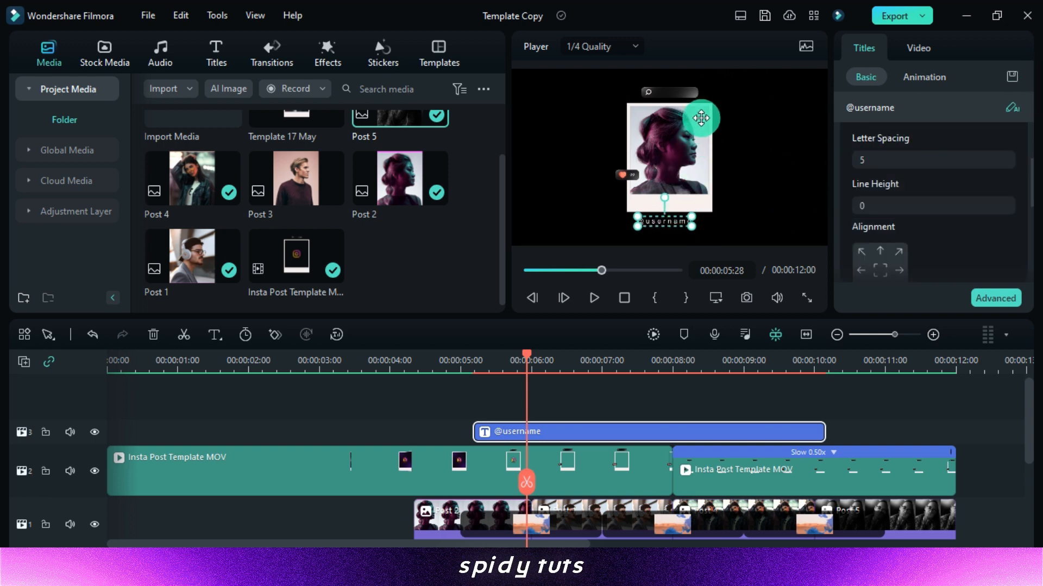
{"action": "left_click_drag", "start_coordinate": [699, 117], "coordinate": [685, 92]}
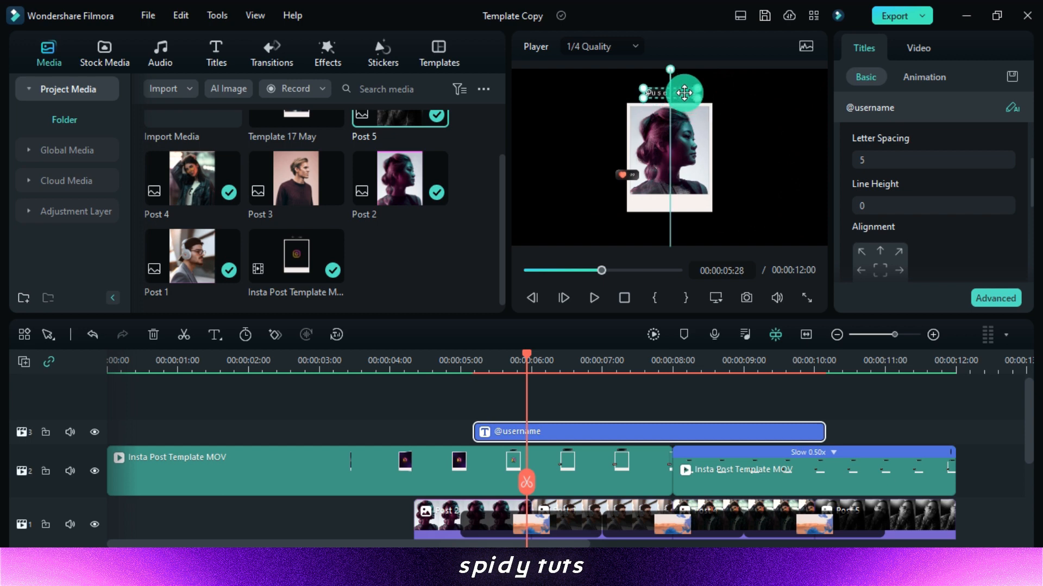
{"action": "left_click", "coordinate": [714, 298]}
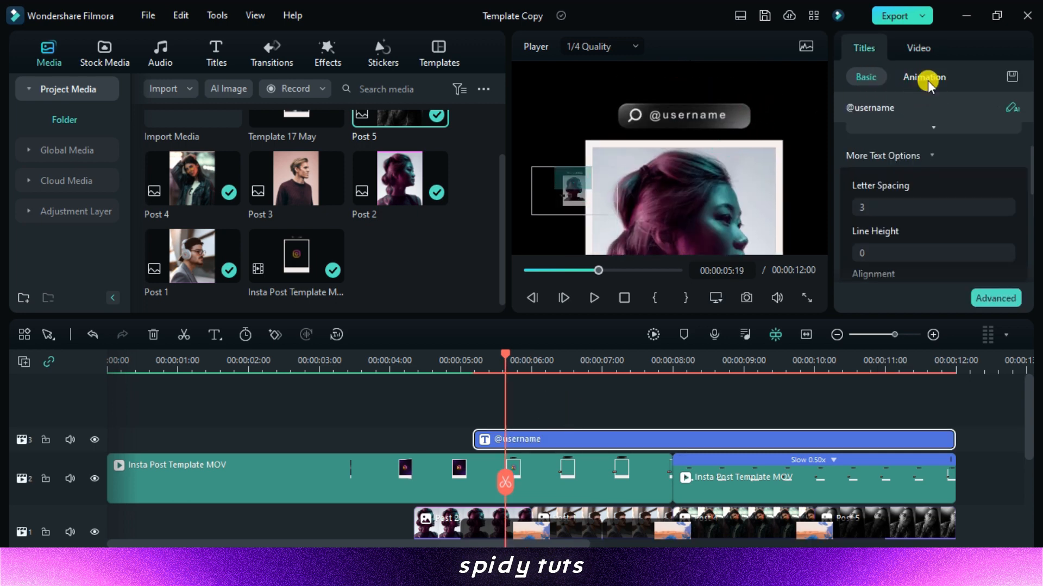
{"action": "left_click", "coordinate": [924, 76]}
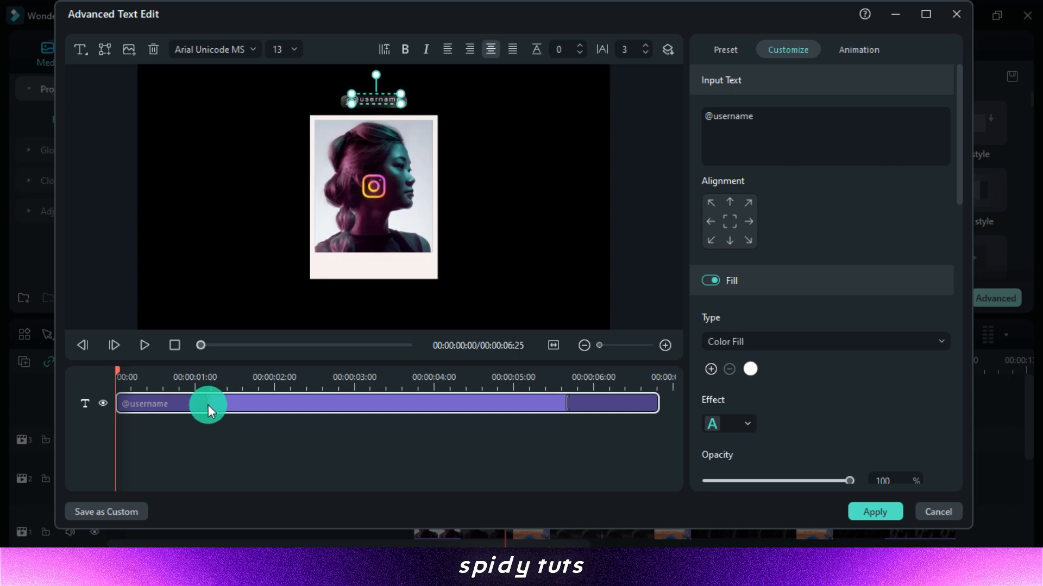
{"action": "left_click_drag", "start_coordinate": [210, 404], "coordinate": [561, 404]}
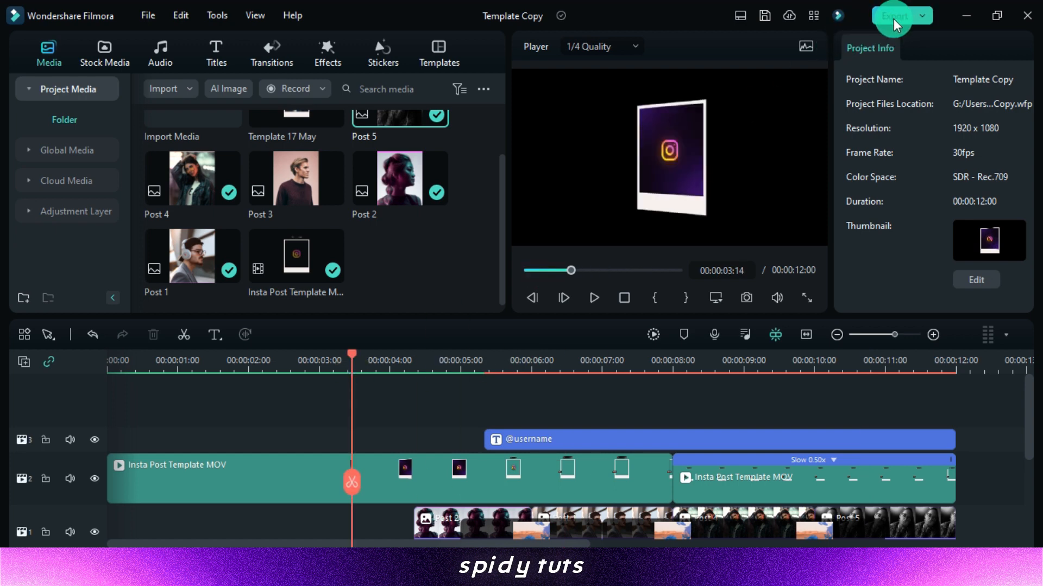
- Open the export settings for the Template Copy project at 1920×1080, 30 fps
{"action": "left_click", "coordinate": [893, 15]}
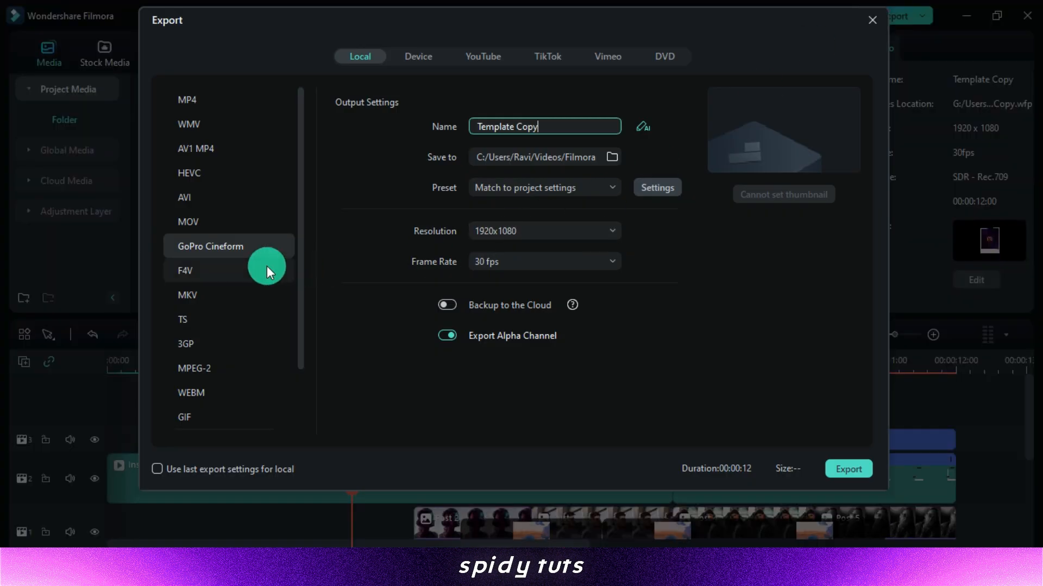
{"action": "mouse_move", "coordinate": [195, 250]}
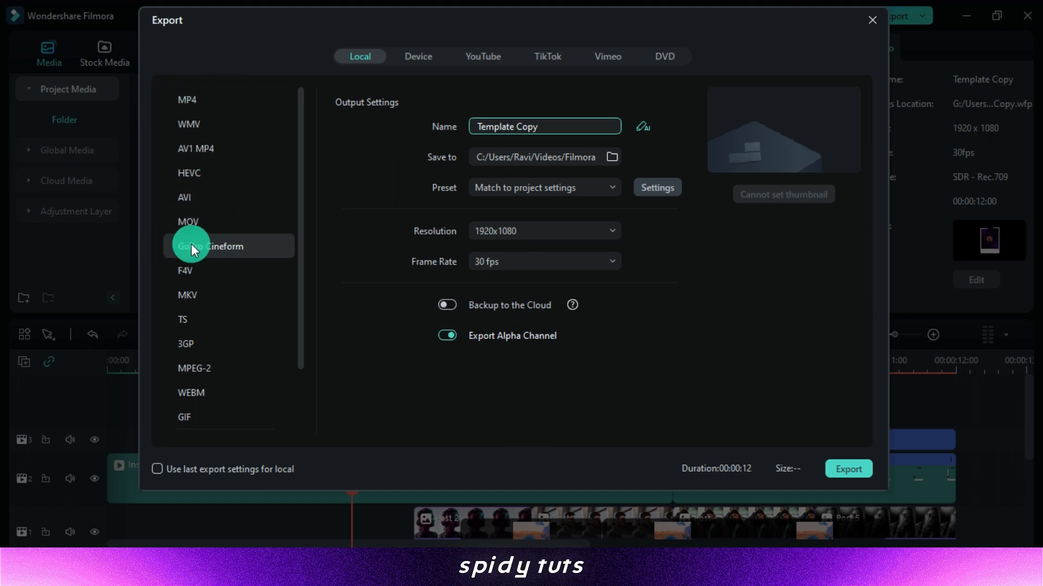